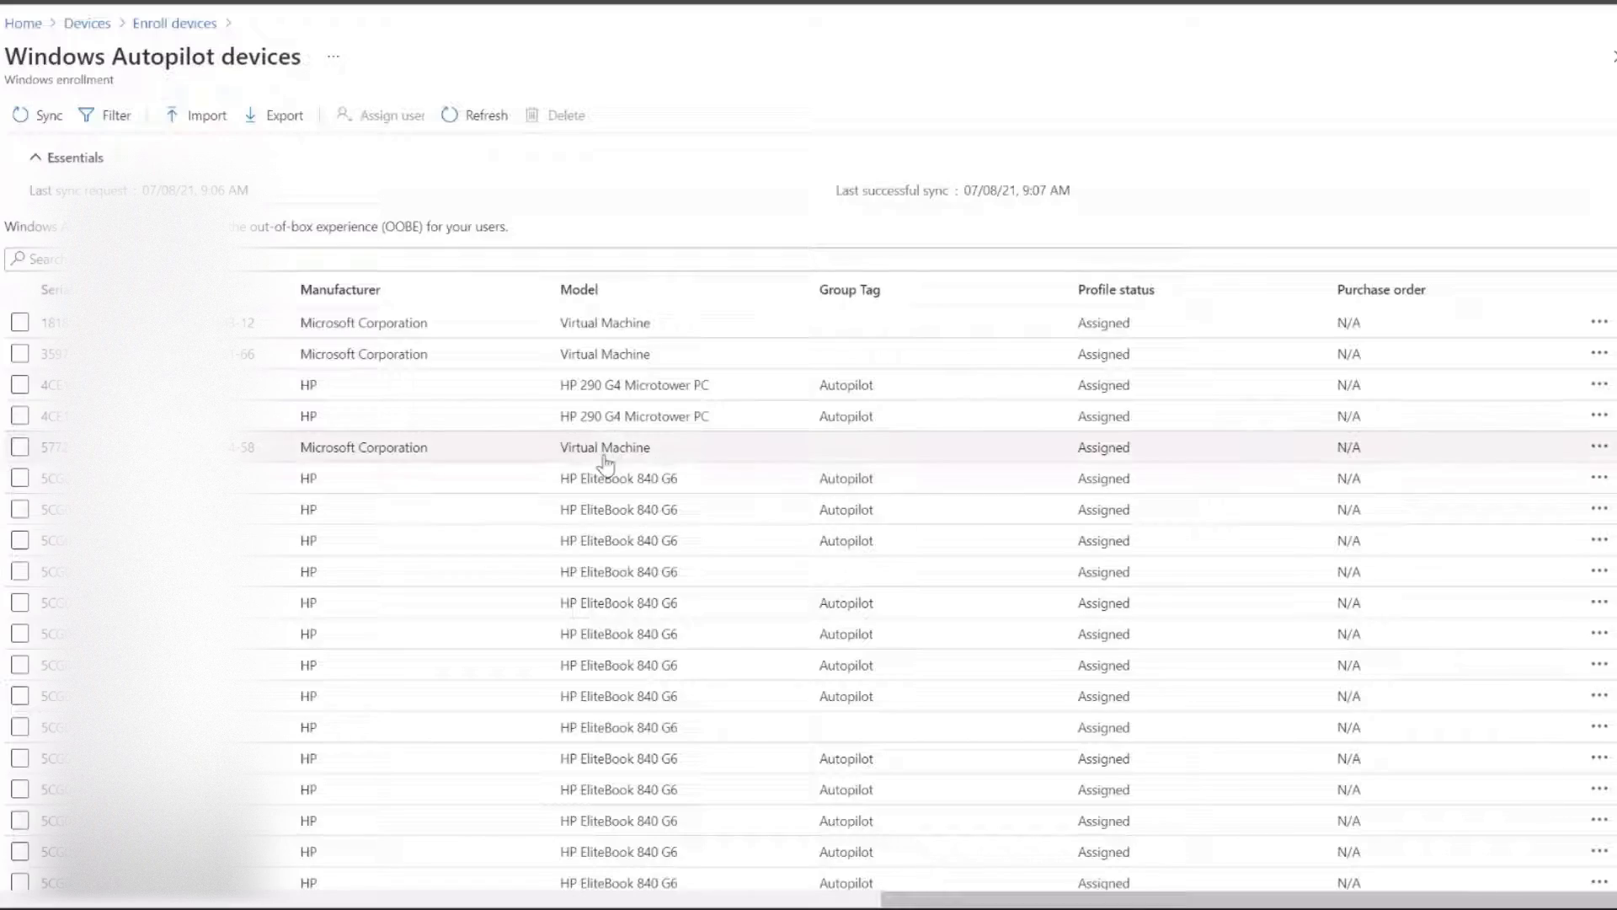
pyautogui.moveTo(514, 384)
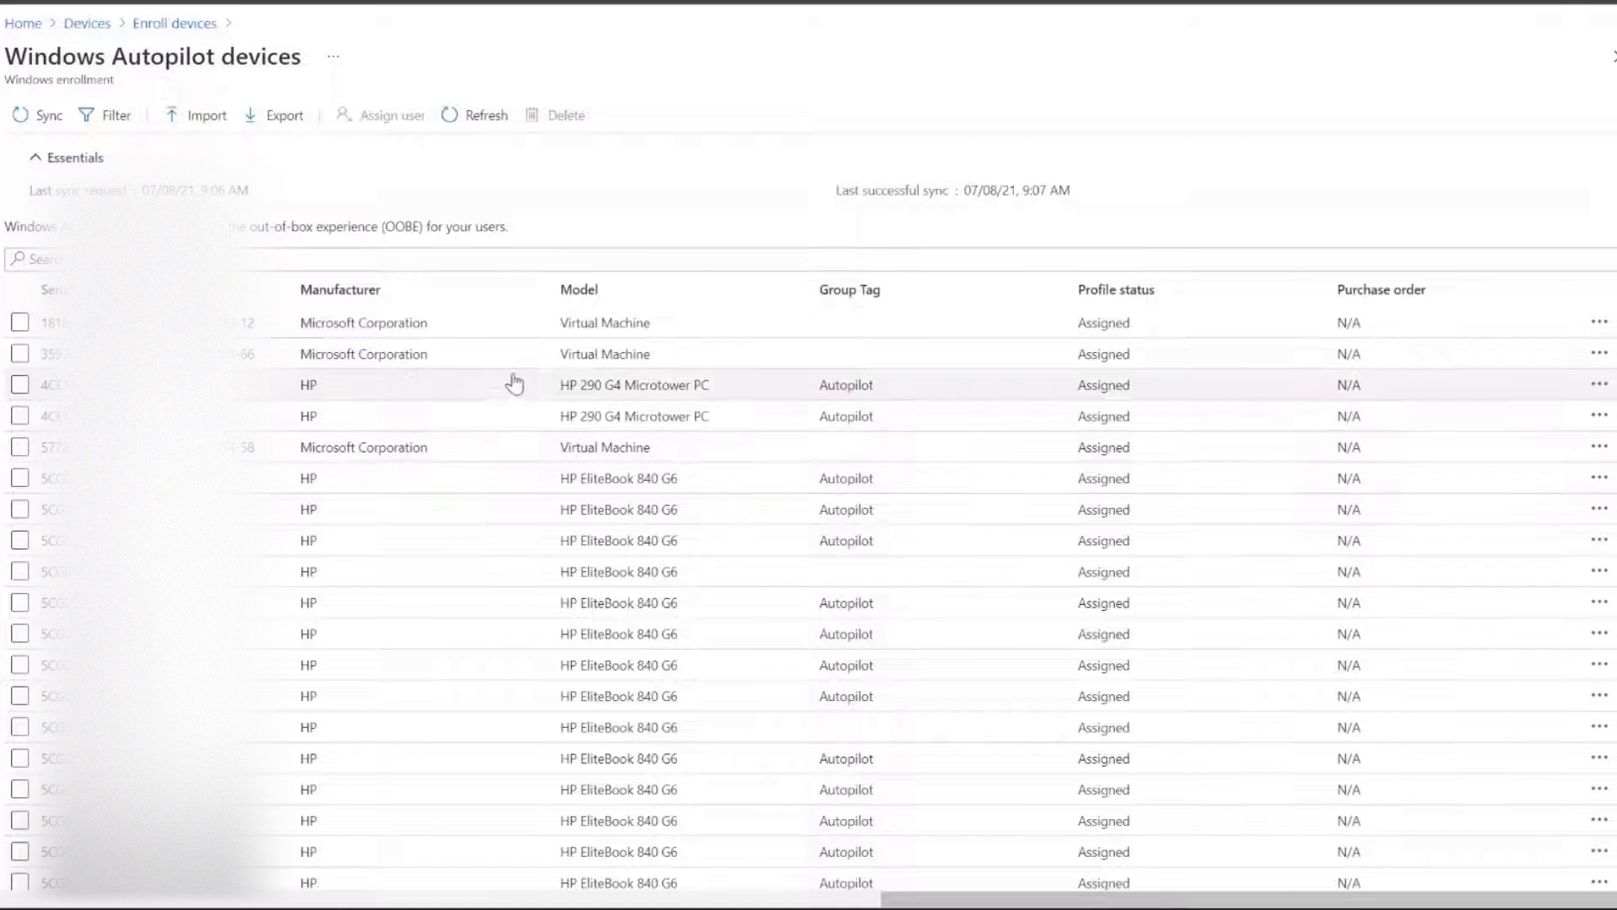
pyautogui.moveTo(550, 322)
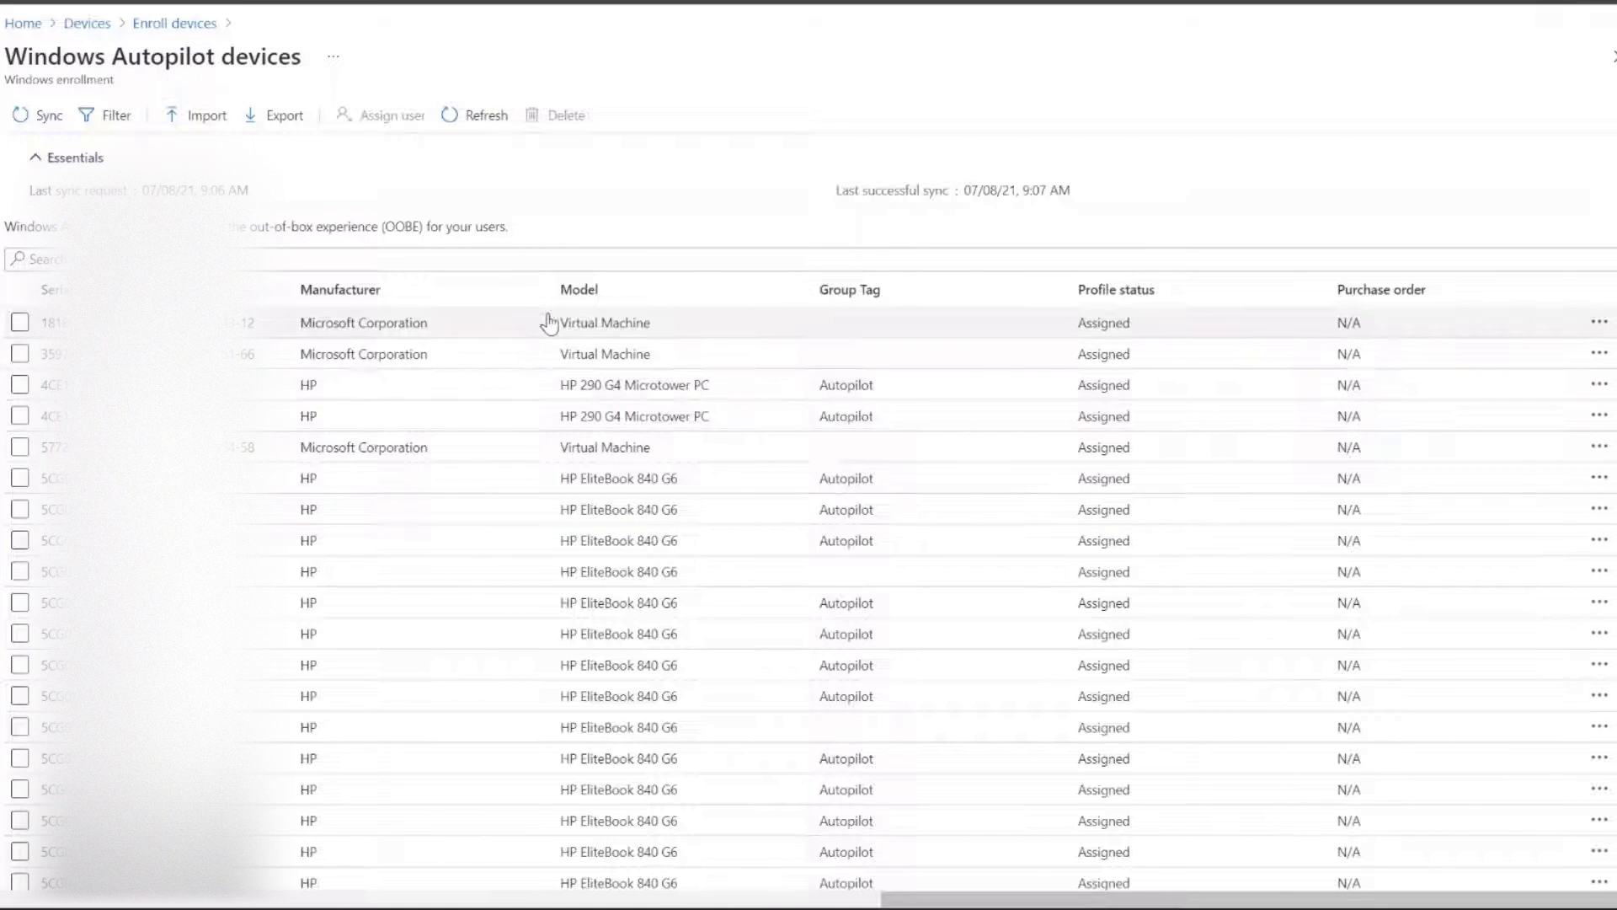
pyautogui.moveTo(593, 649)
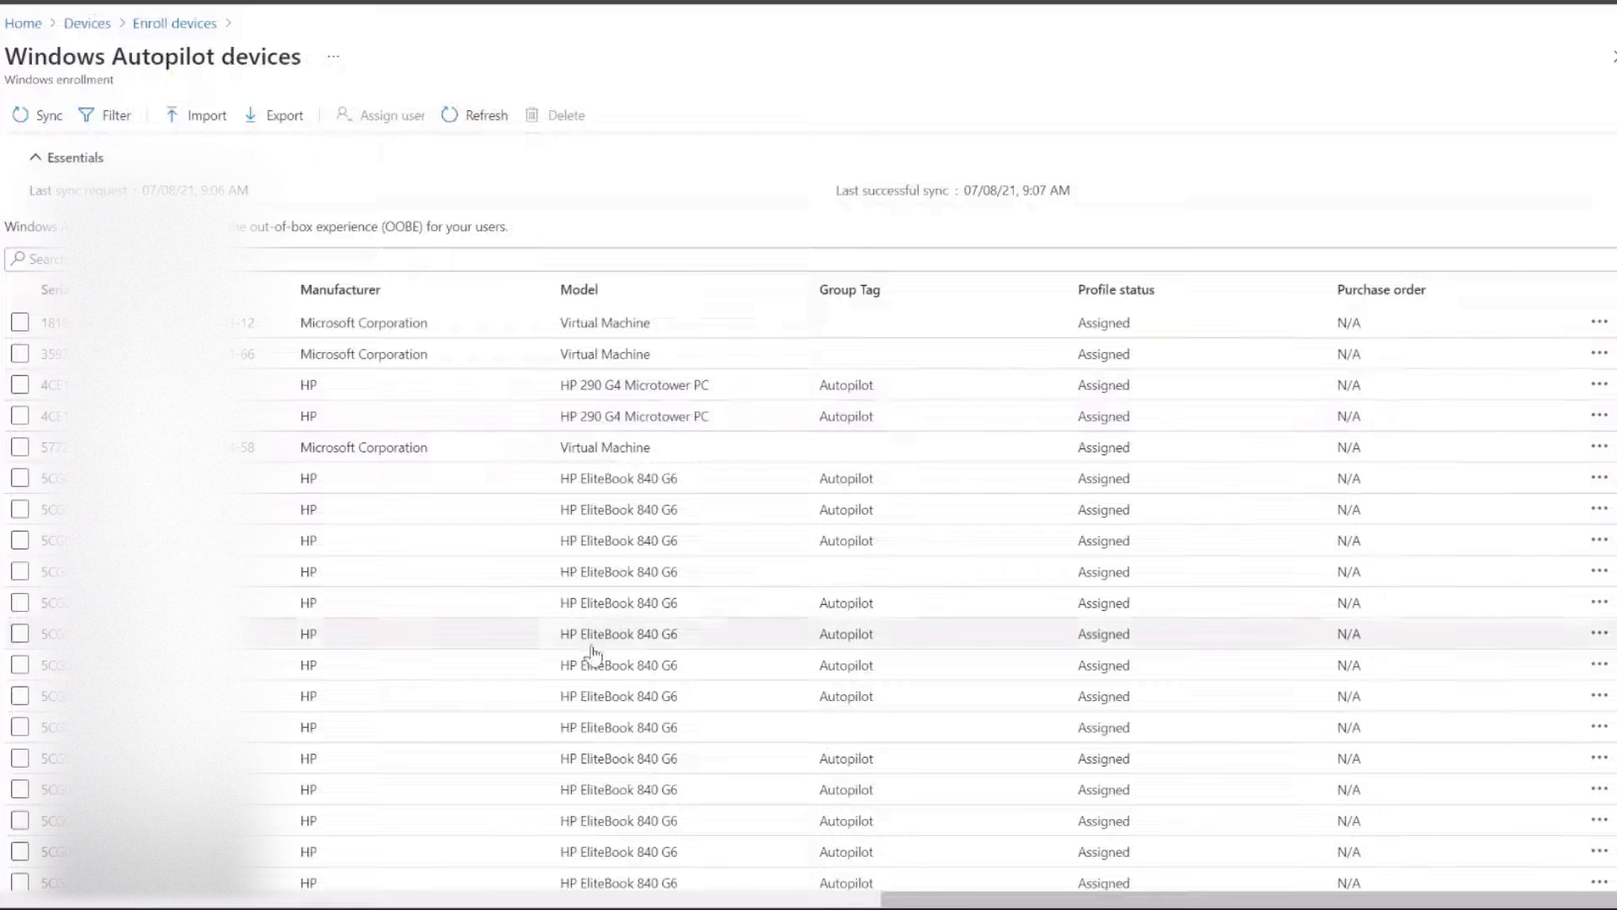
# Open an HP EliteBook 840 G6 Autopilot device to review its Cloud Only profile and PCP3777 devices
pyautogui.scroll(-3)
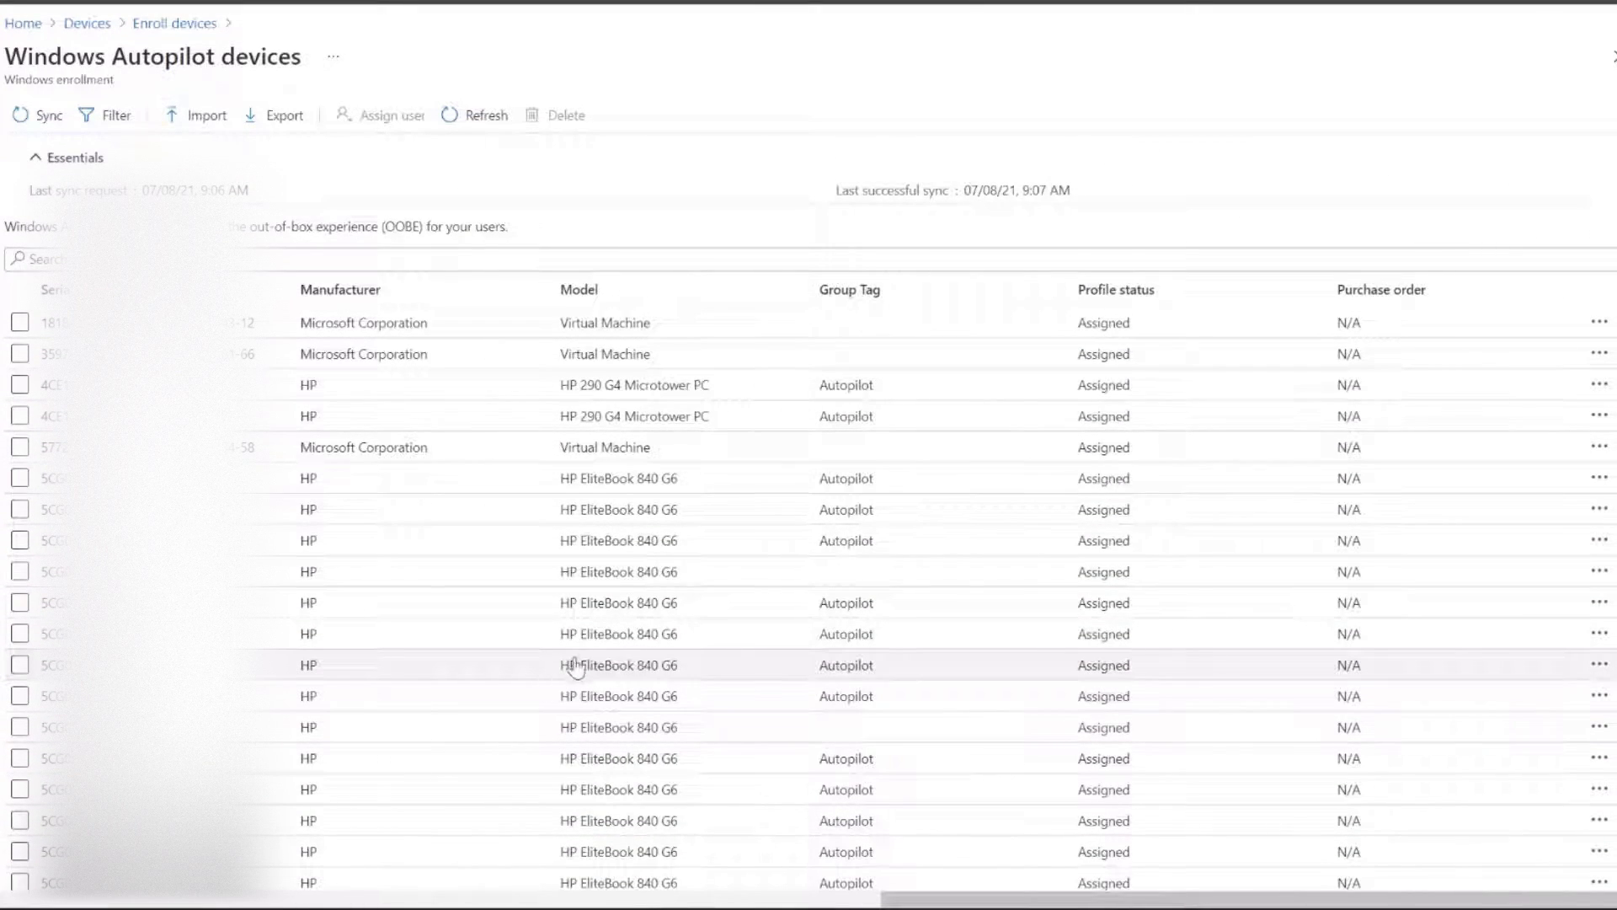
pyautogui.moveTo(556, 561)
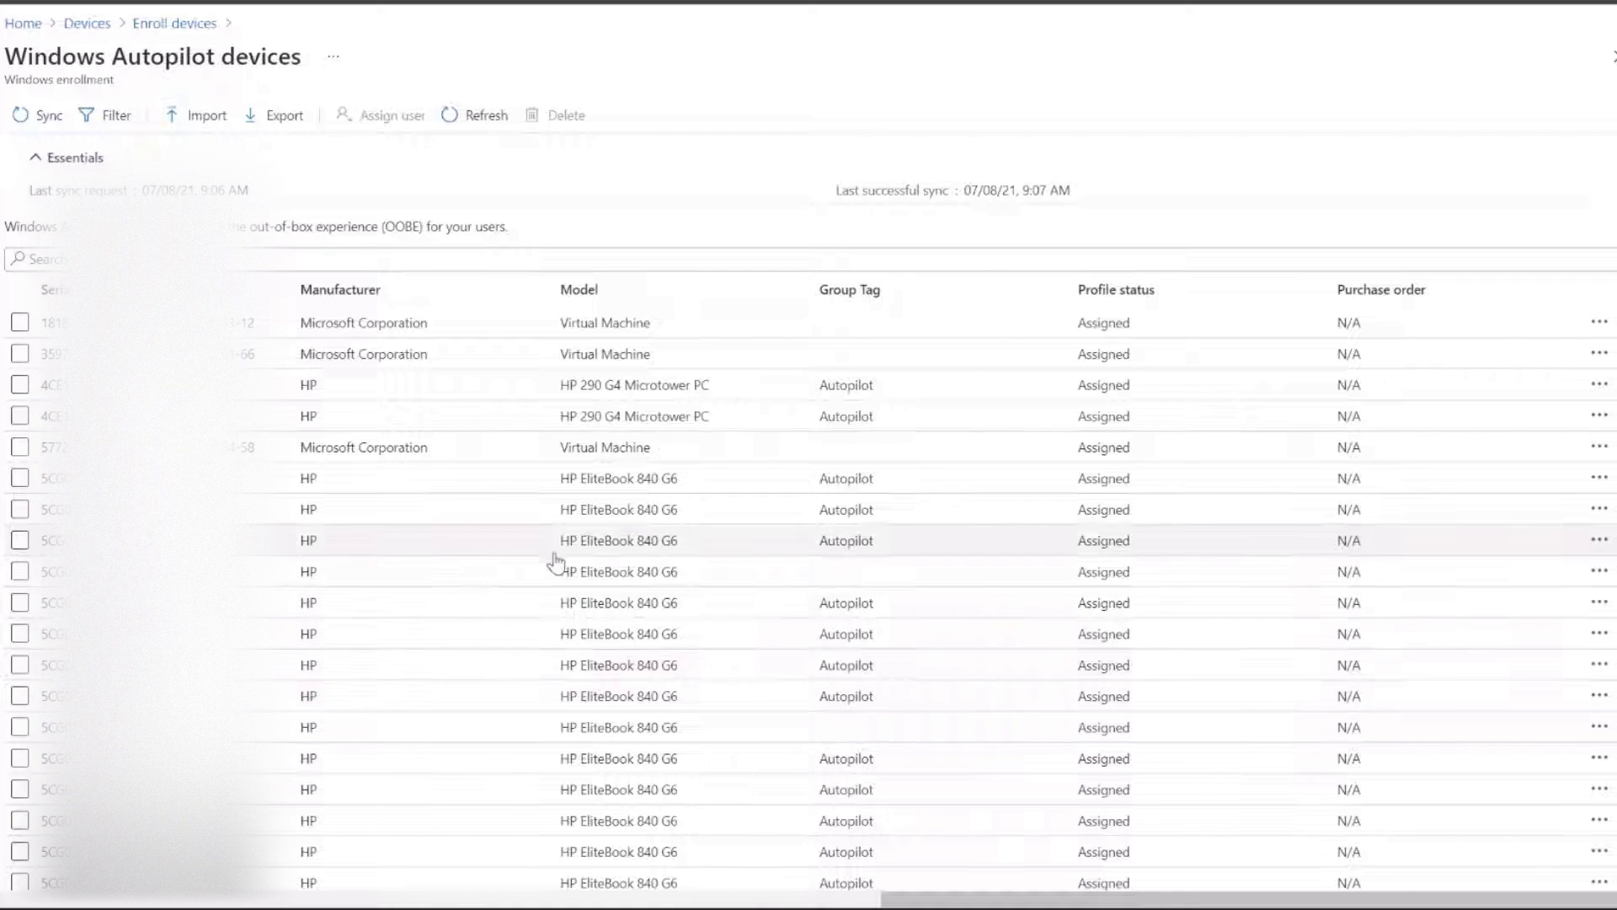
pyautogui.moveTo(616, 571)
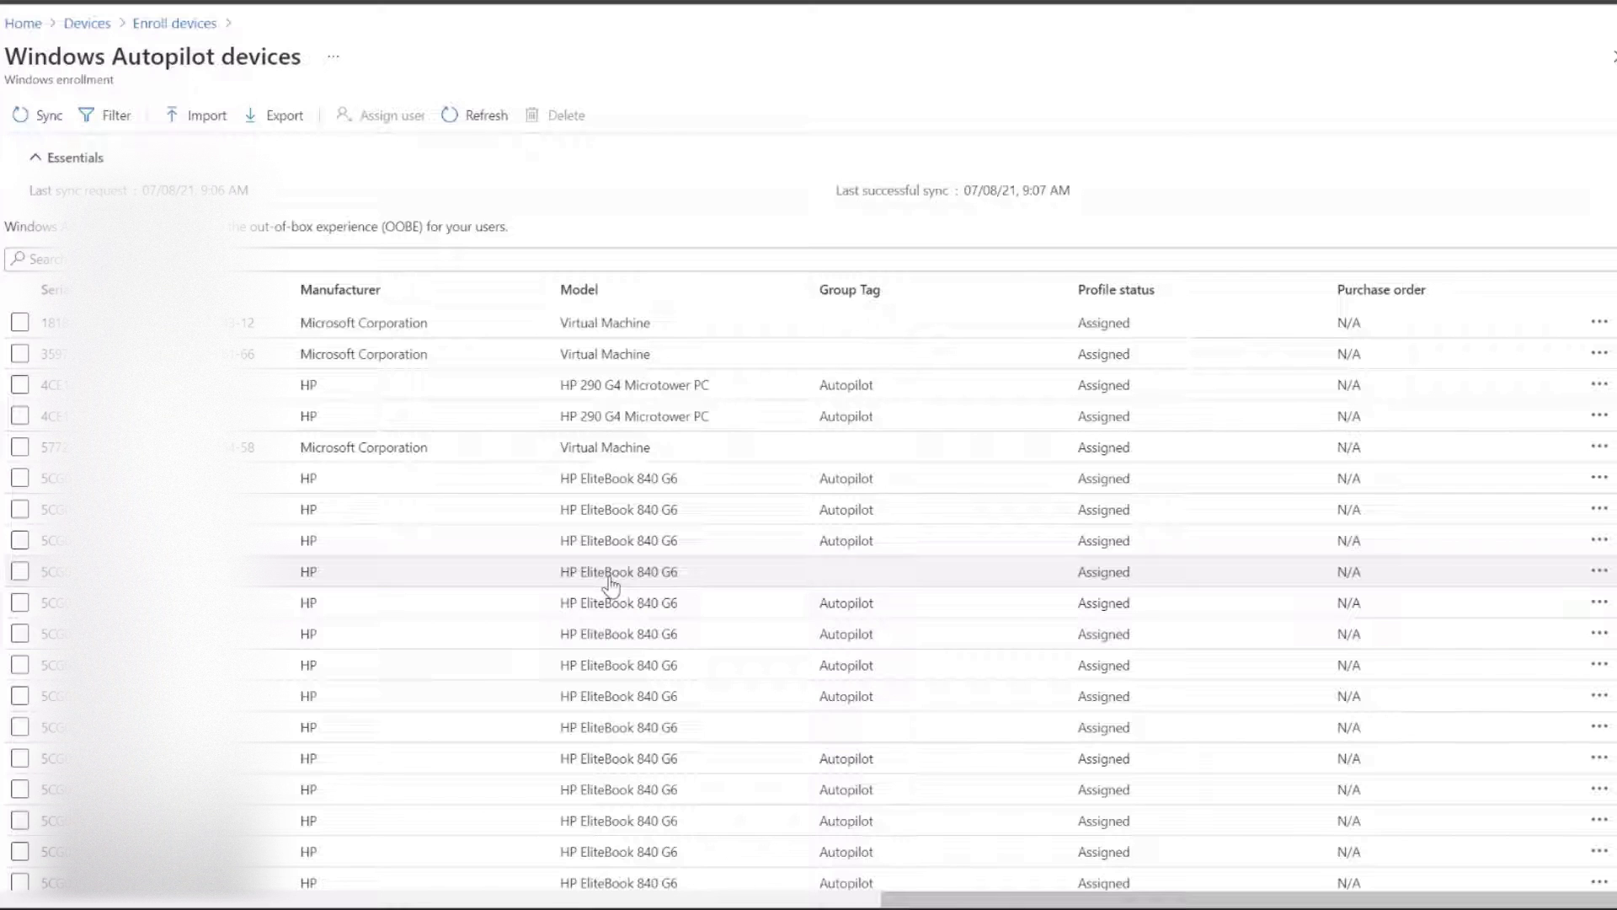
pyautogui.click(70, 156)
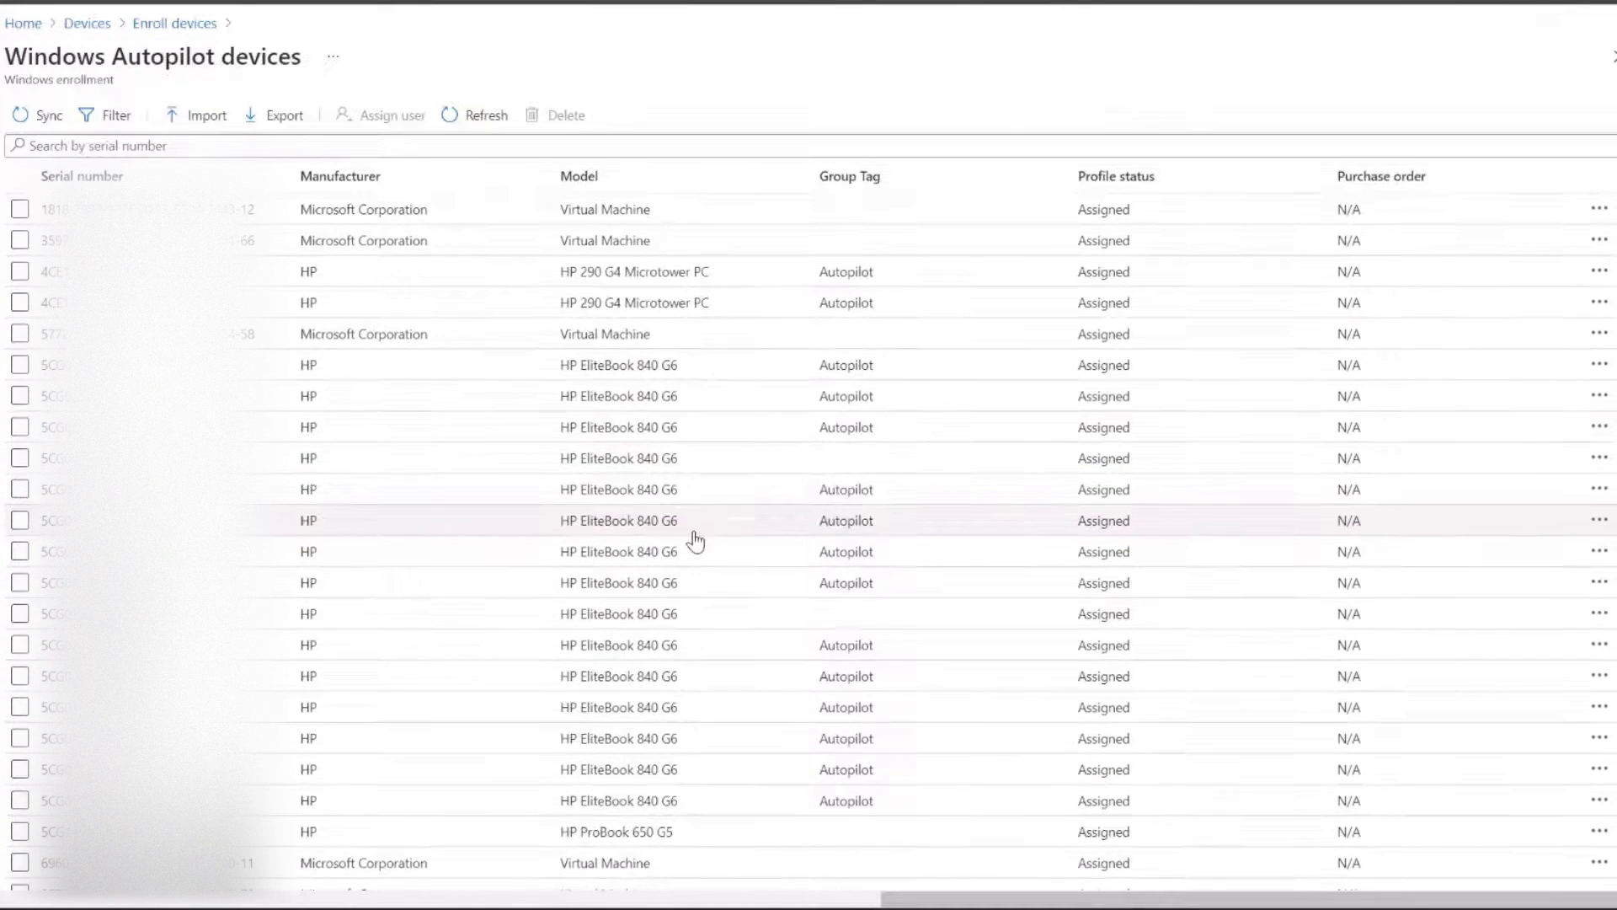
pyautogui.moveTo(777, 557)
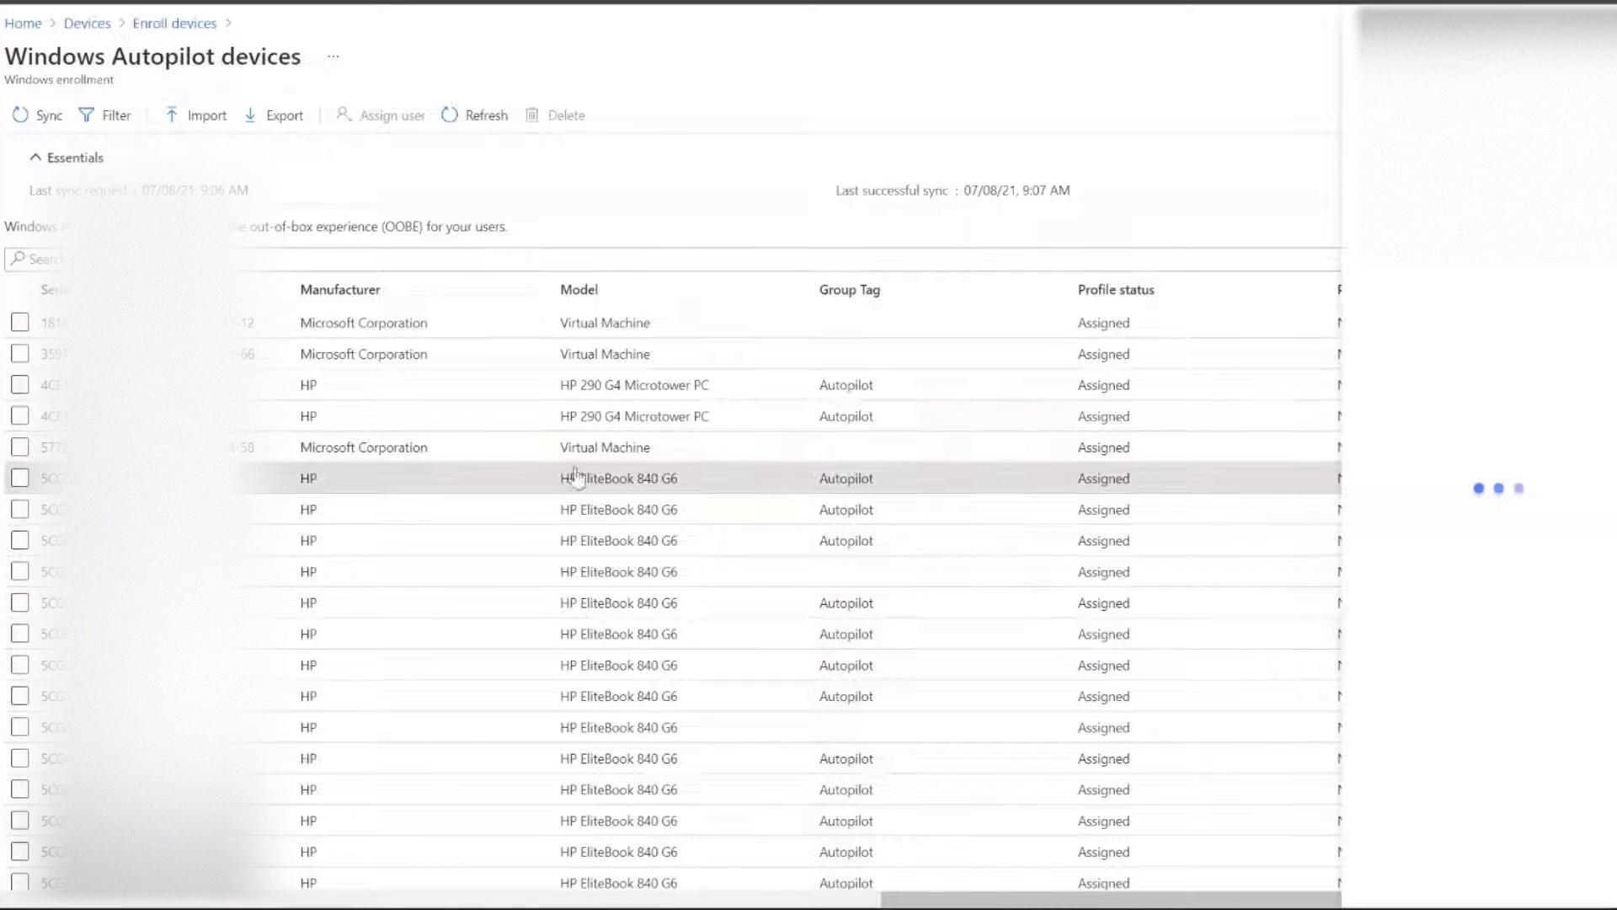
pyautogui.click(578, 478)
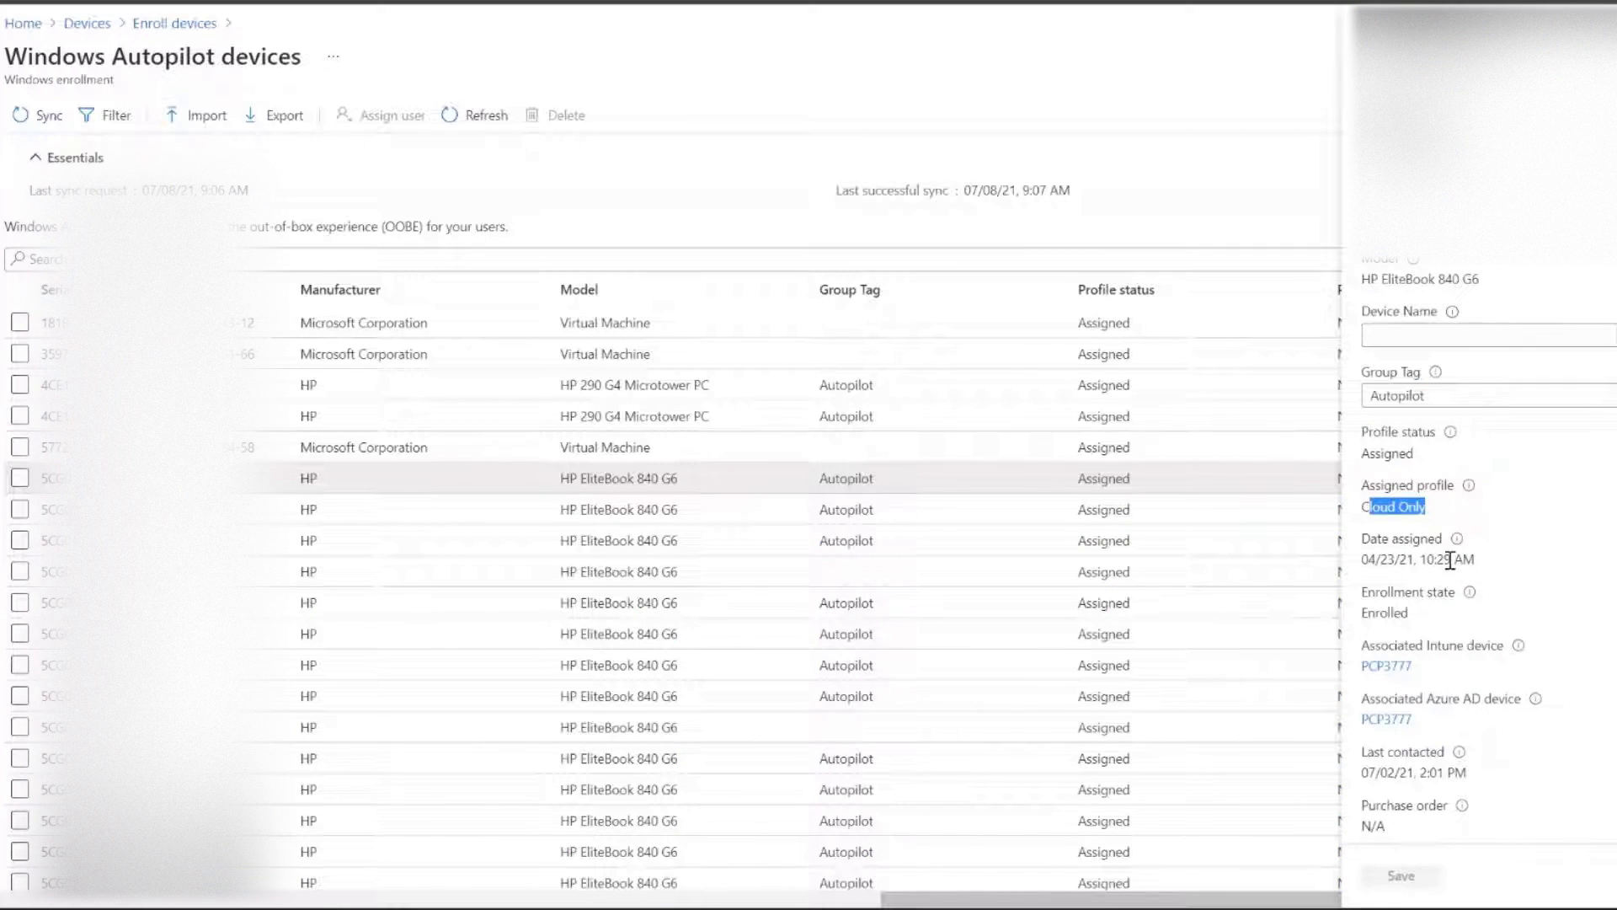
pyautogui.moveTo(1438, 709)
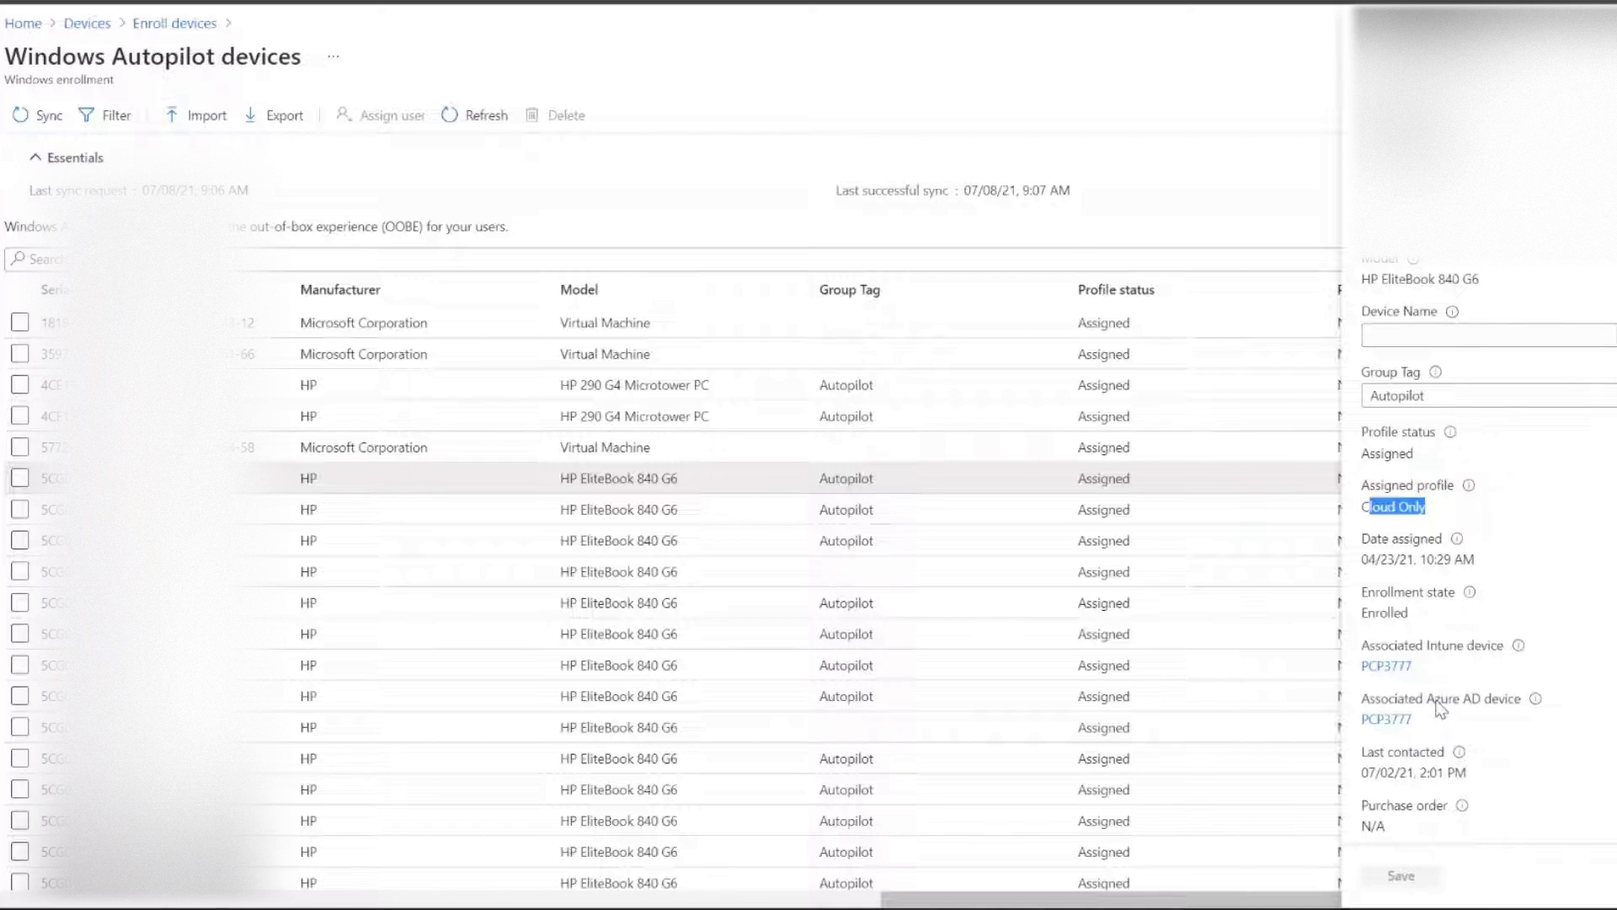
pyautogui.moveTo(1421, 732)
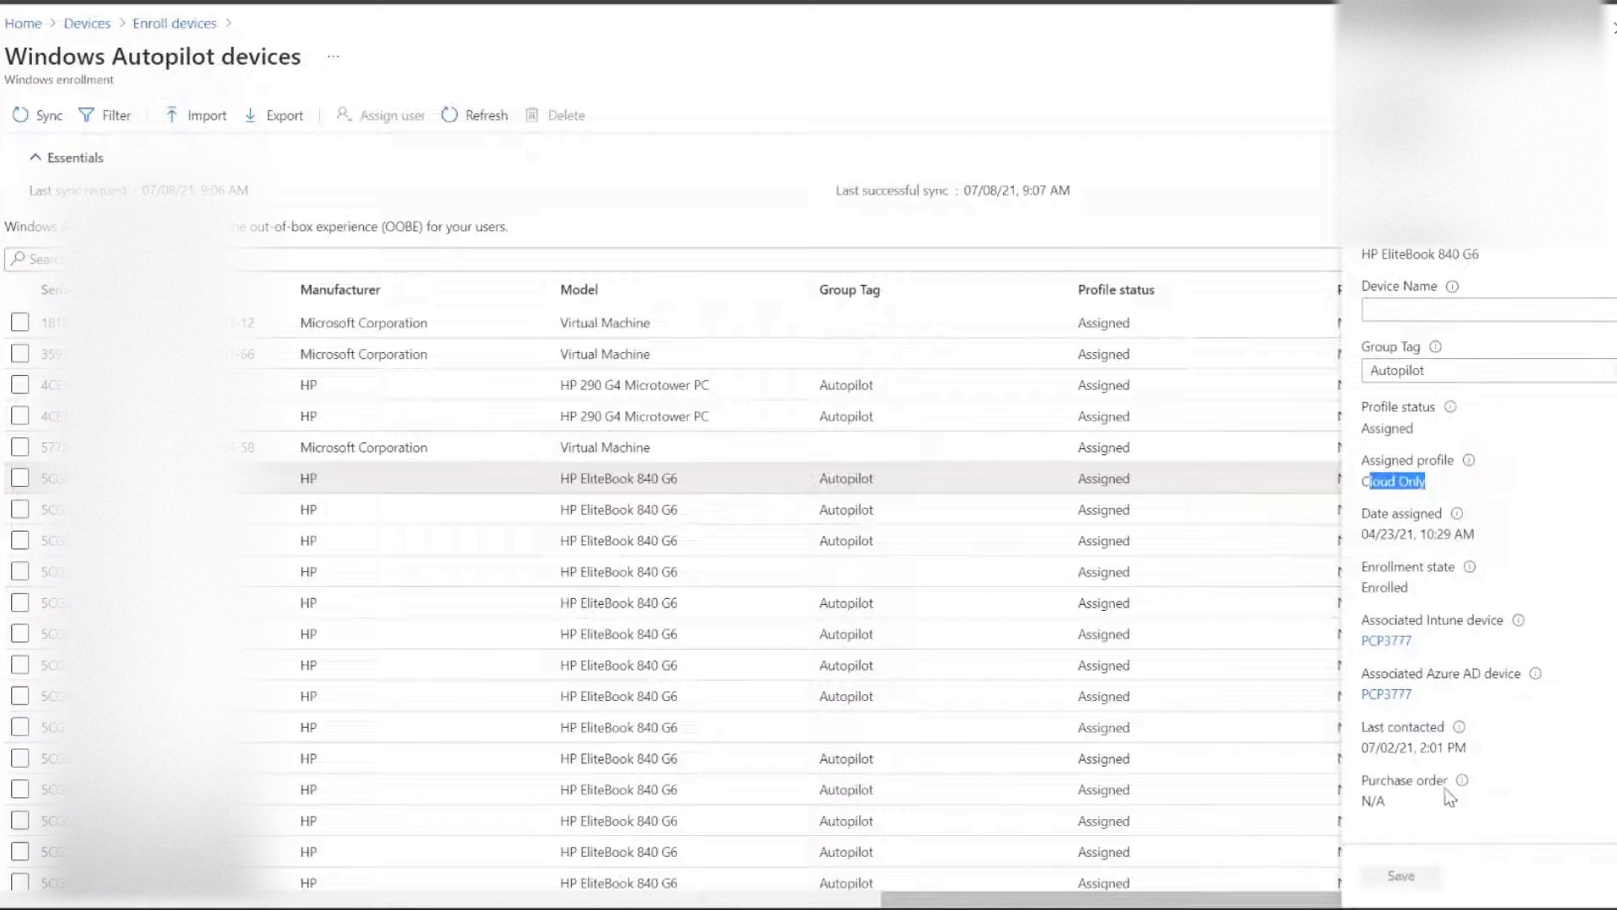
pyautogui.moveTo(1375, 657)
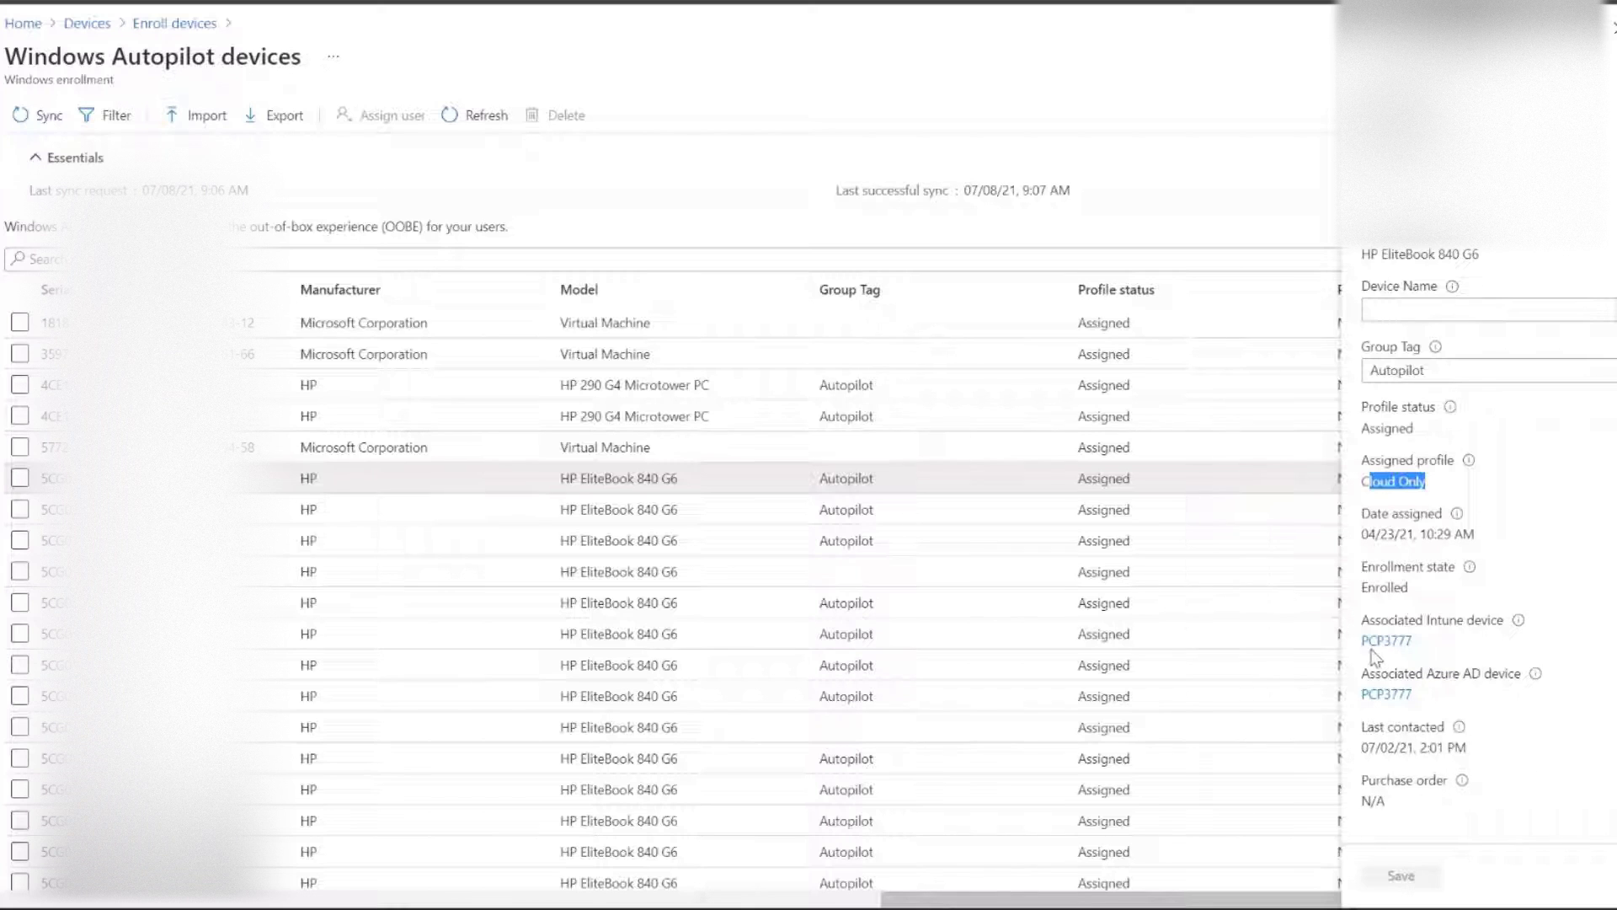
pyautogui.moveTo(1256, 712)
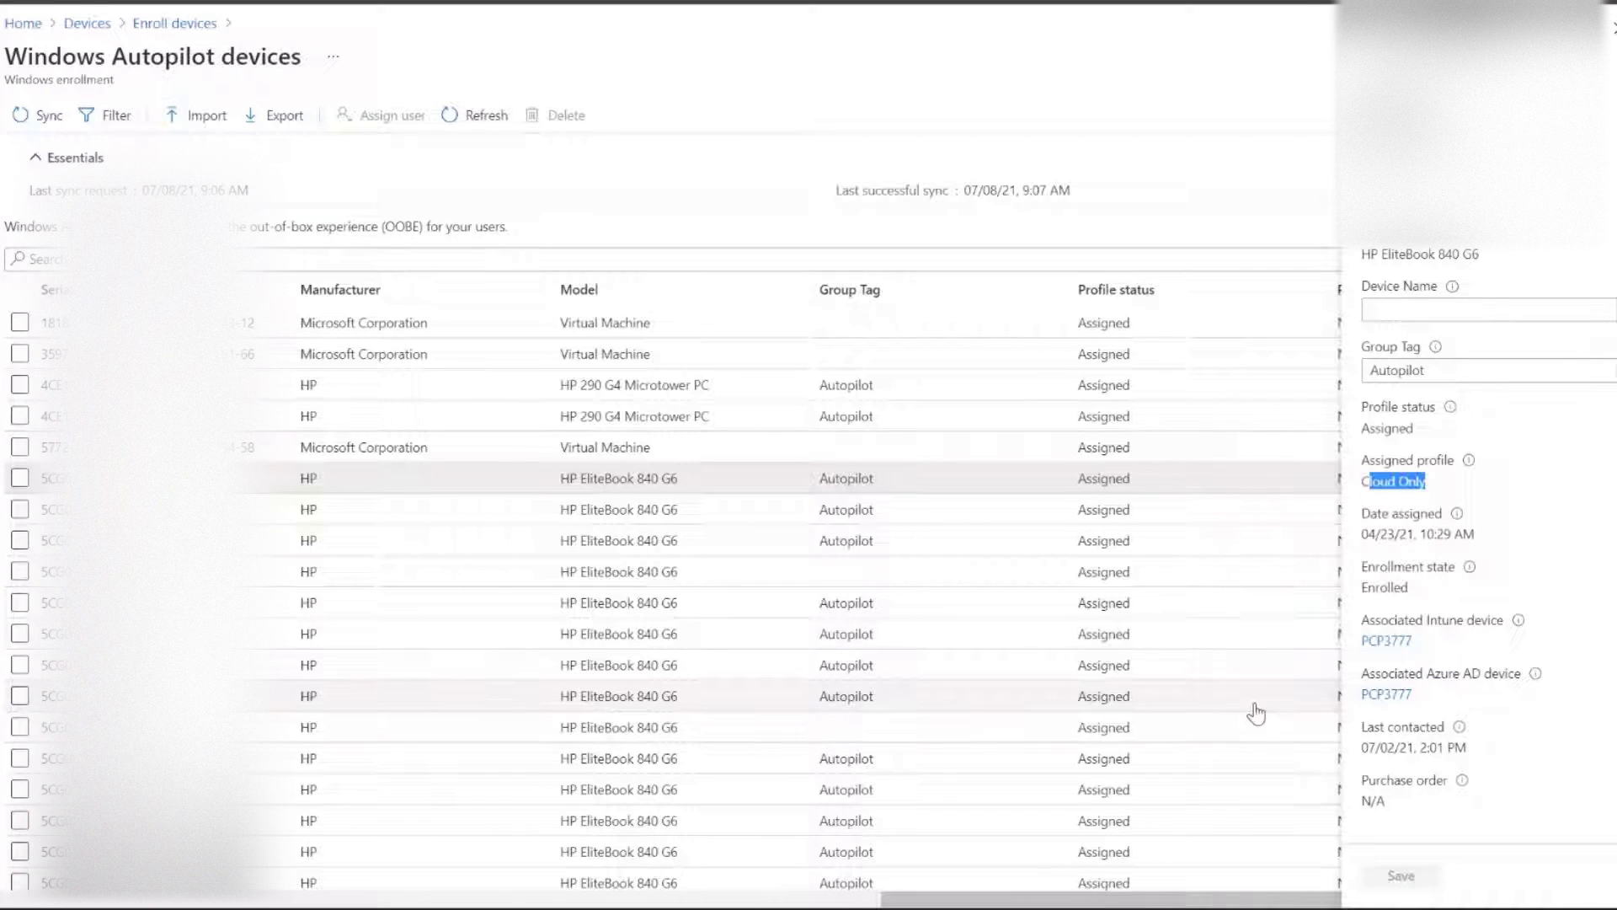
pyautogui.moveTo(965, 655)
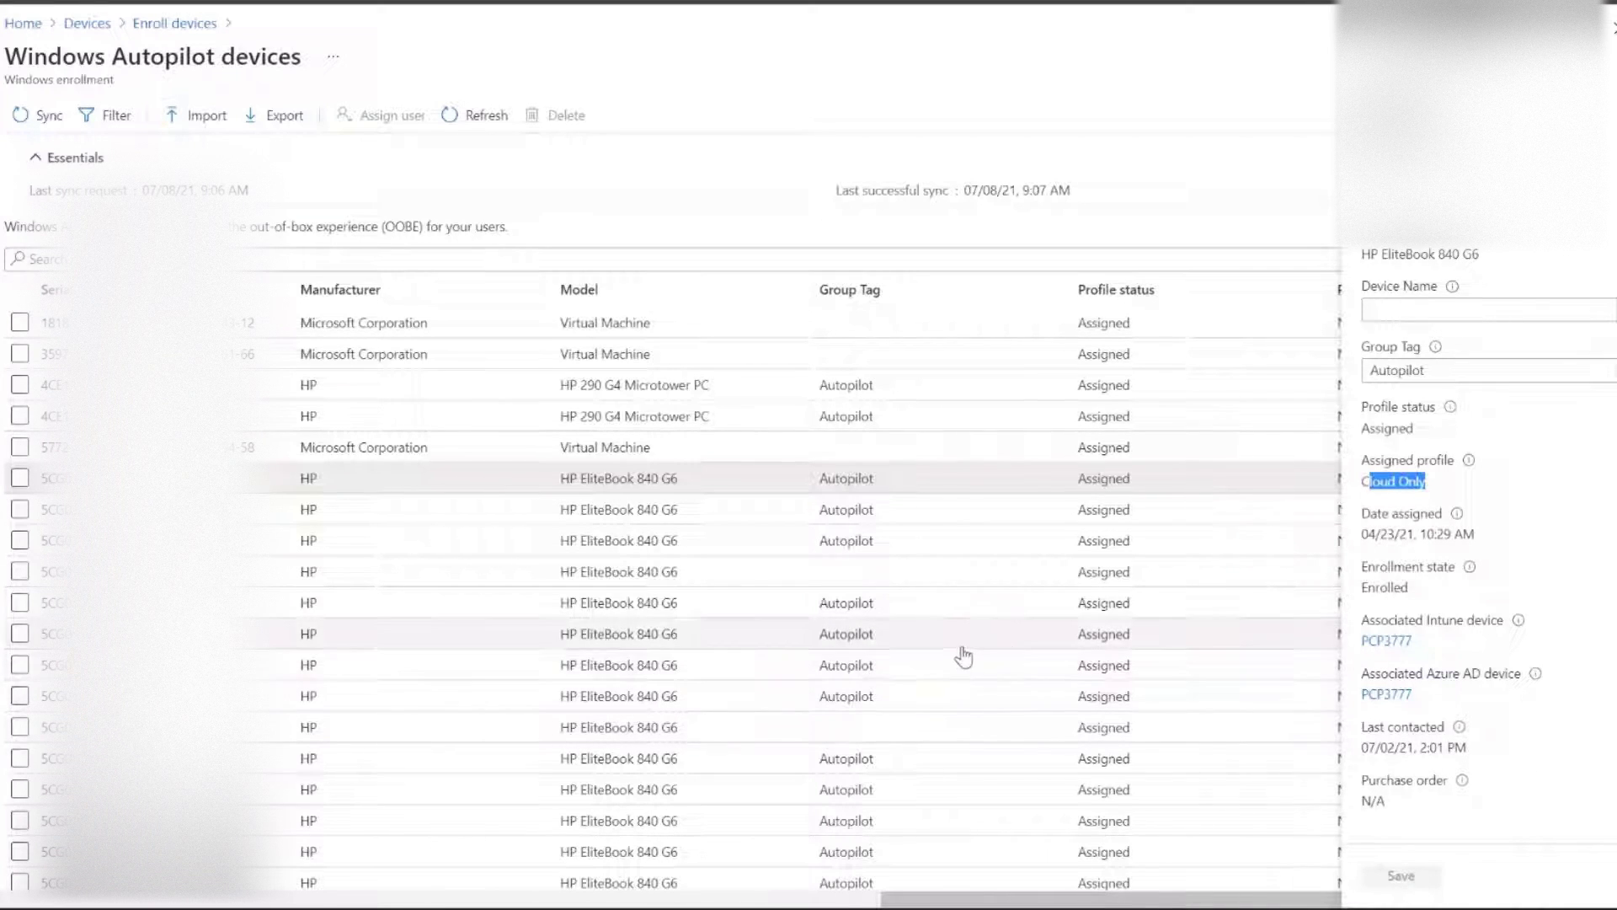